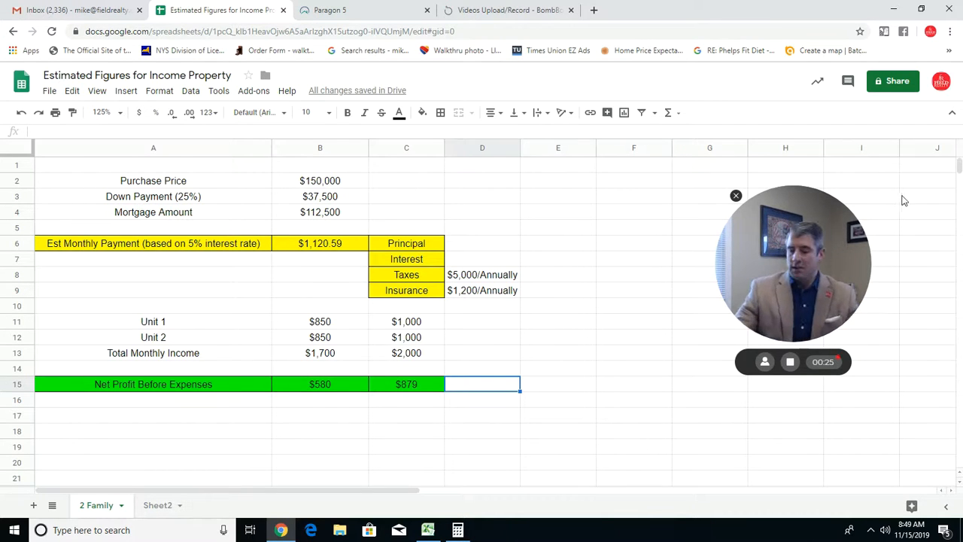
mouse_move(512, 412)
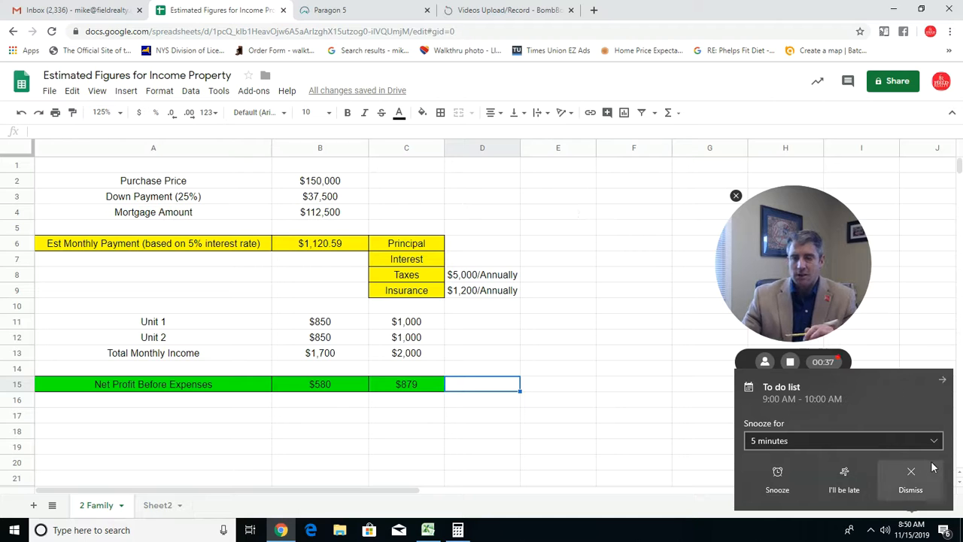
Step: Dismiss the reminder and check the $850 unit rents, $1,700 income and $580 net profit
left_click(910, 478)
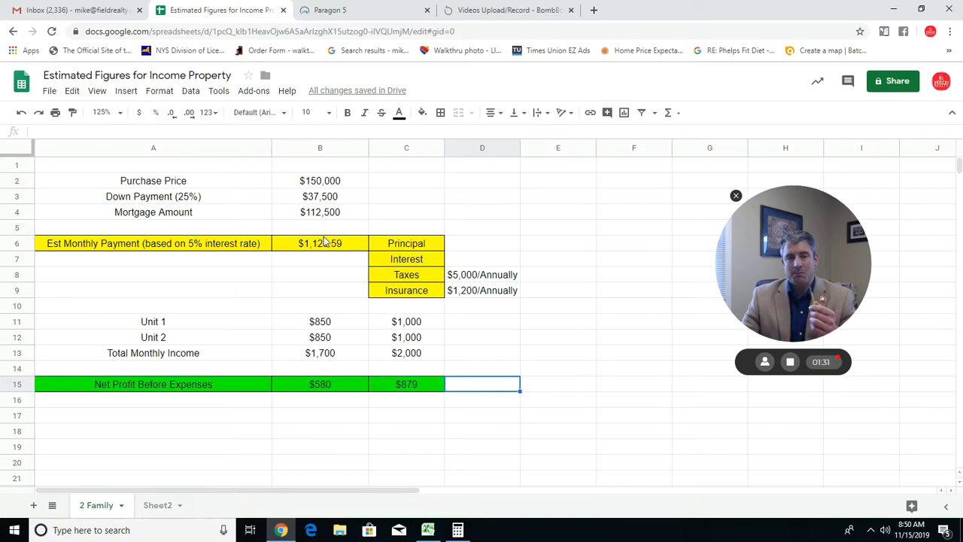
mouse_move(316, 259)
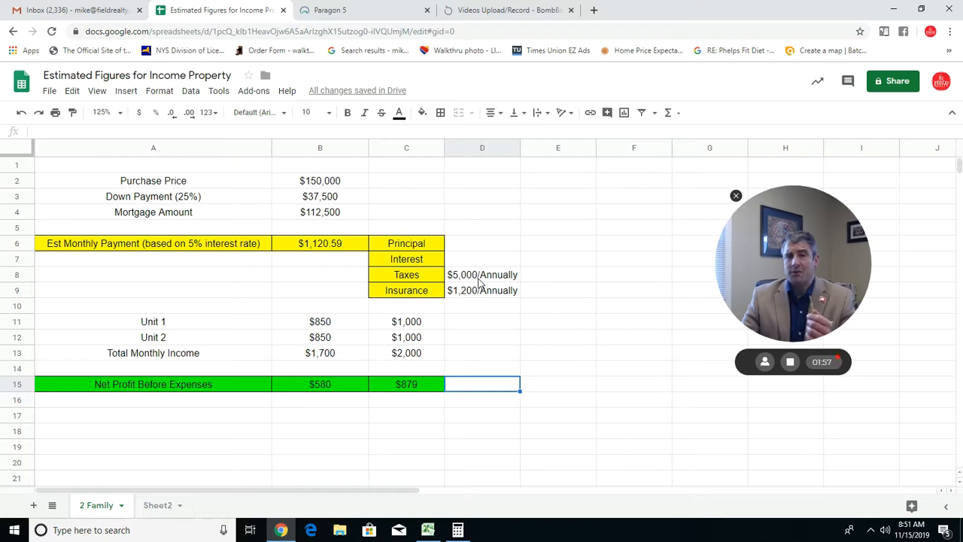
mouse_move(490, 299)
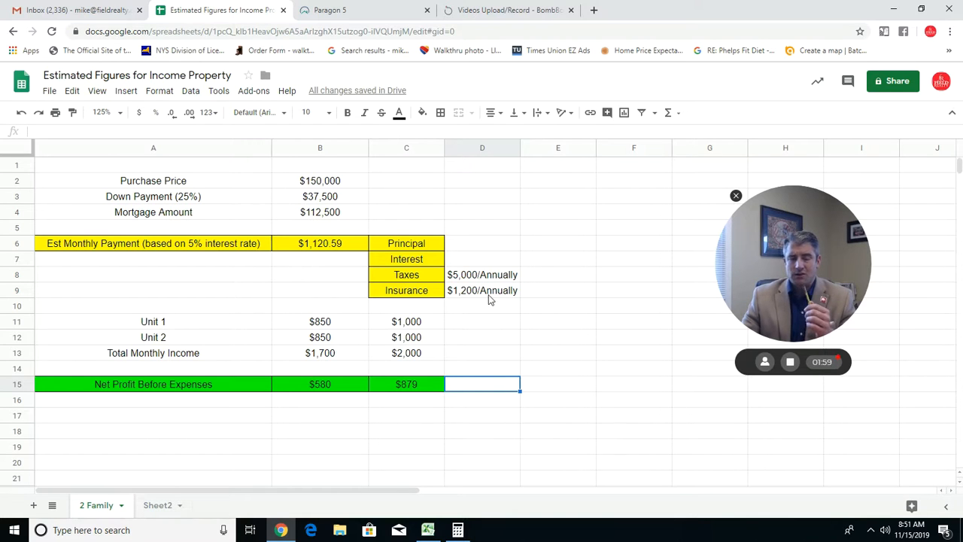
mouse_move(523, 299)
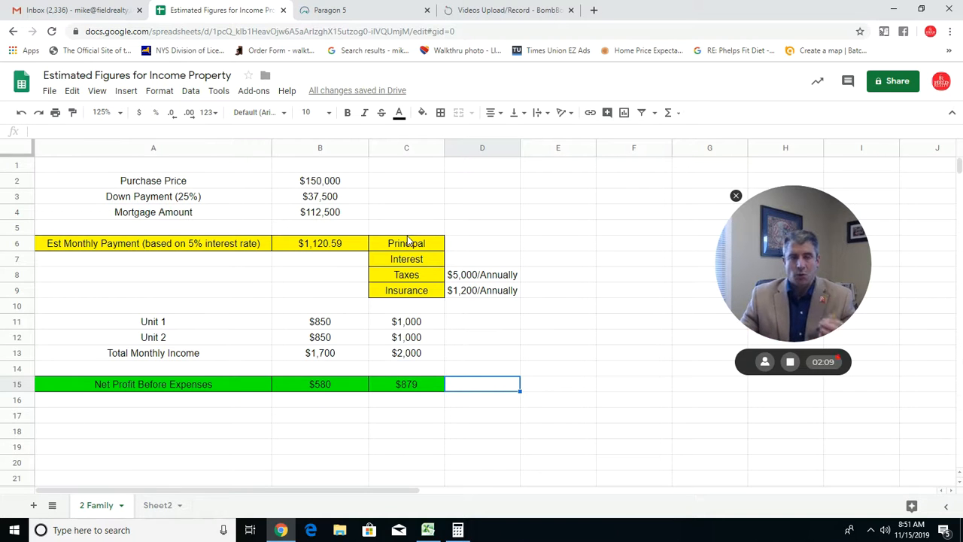
mouse_move(243, 319)
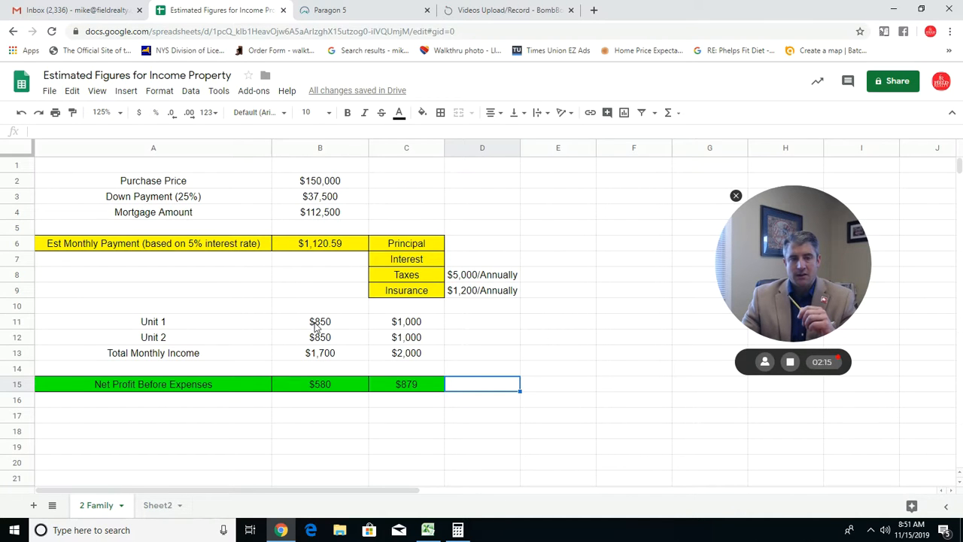
left_click(320, 322)
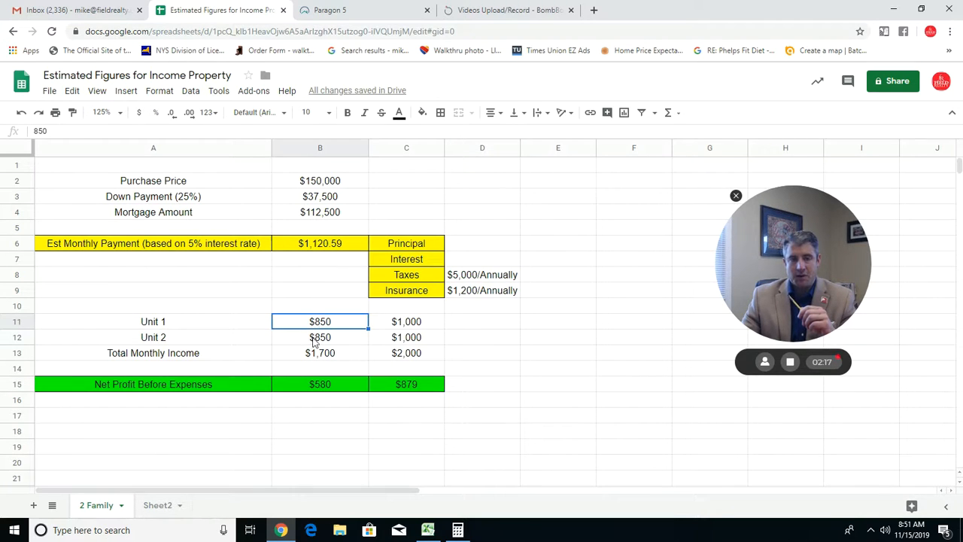
left_click(319, 338)
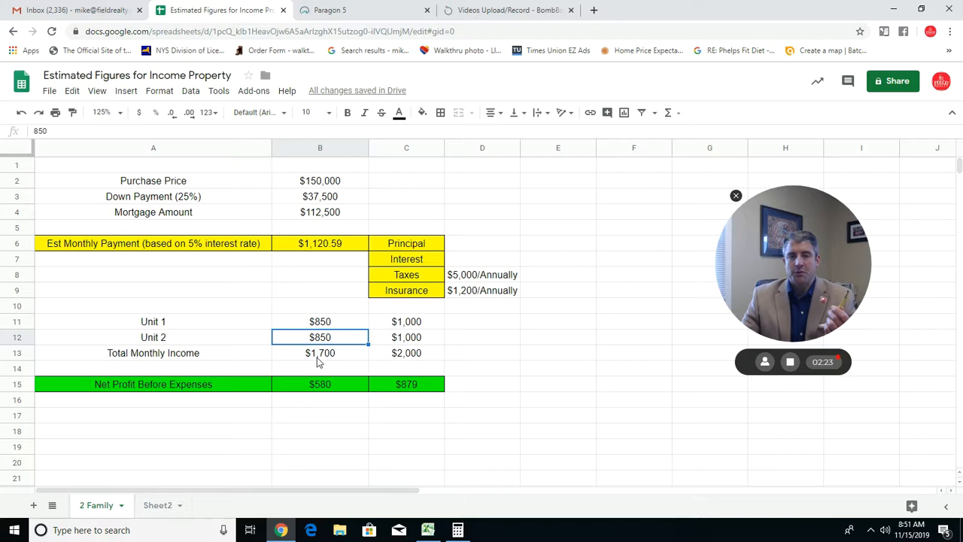
left_click(320, 353)
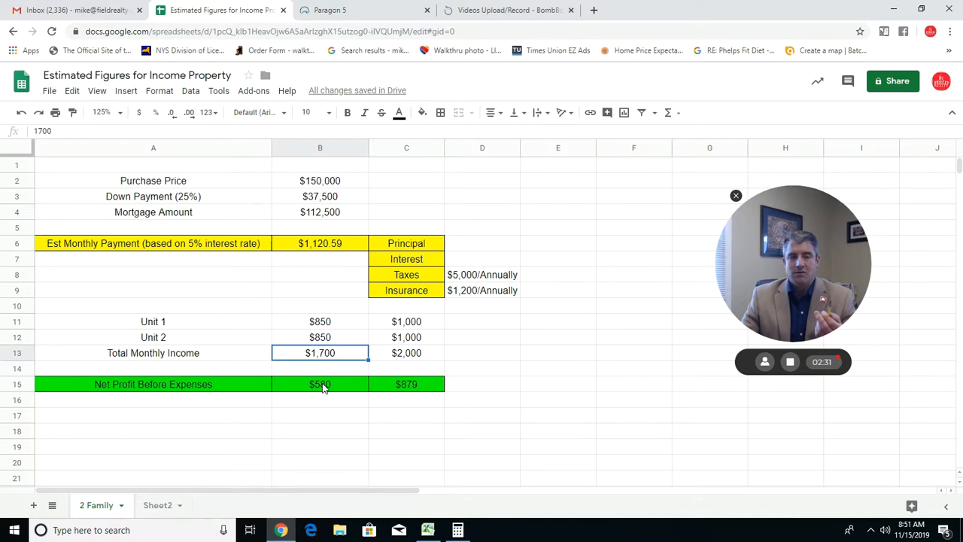
left_click(319, 383)
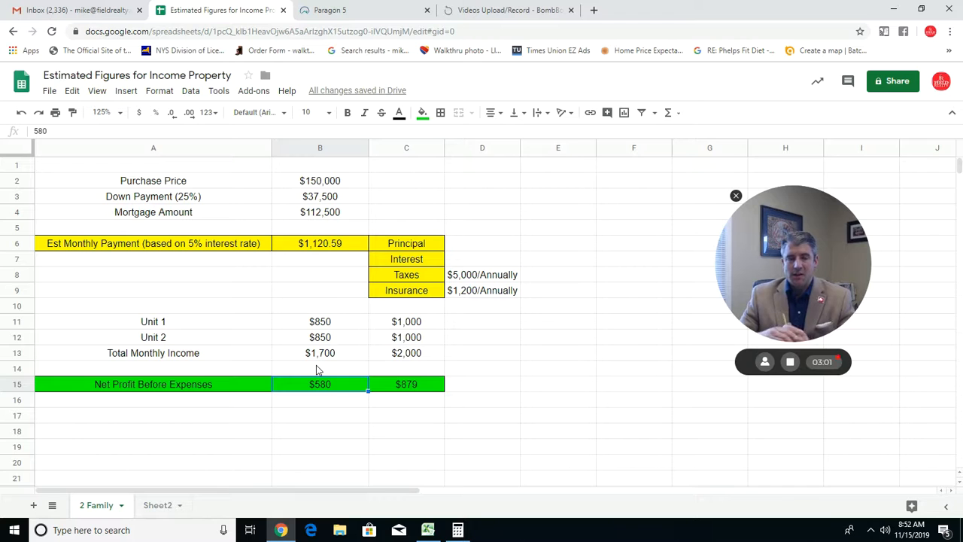
Step: Check the higher-rent scenario: $1,000 Unit 1 rent, $2,000 income, $879 net profit
left_click(406, 321)
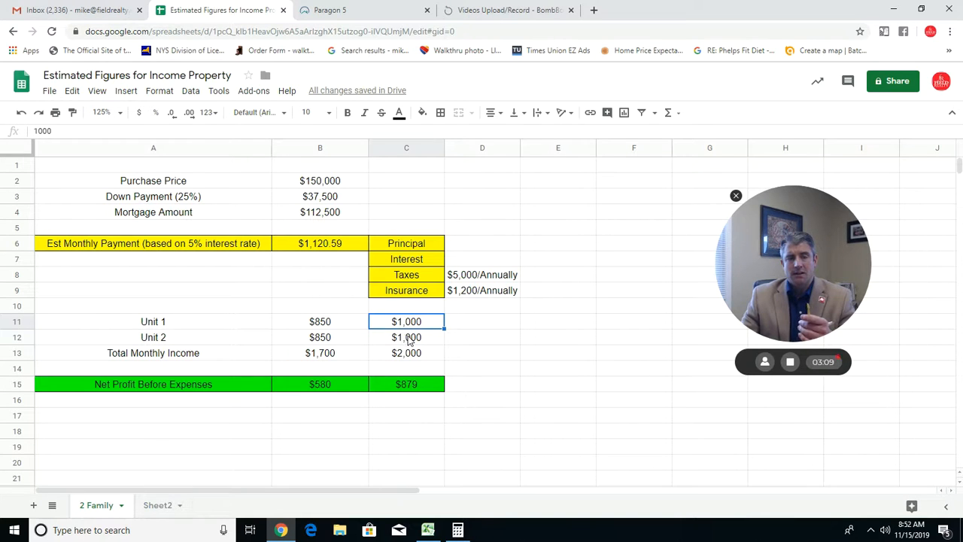
left_click(407, 353)
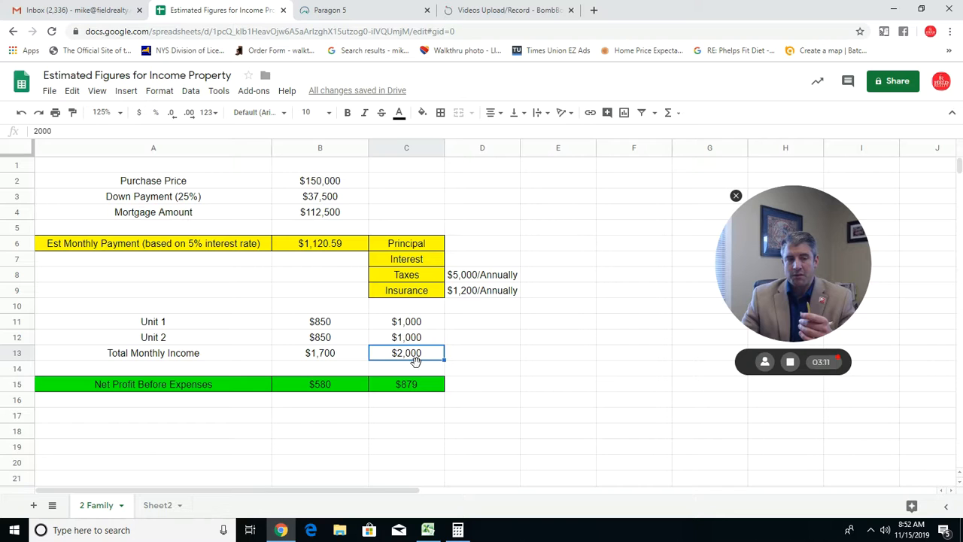
left_click(407, 384)
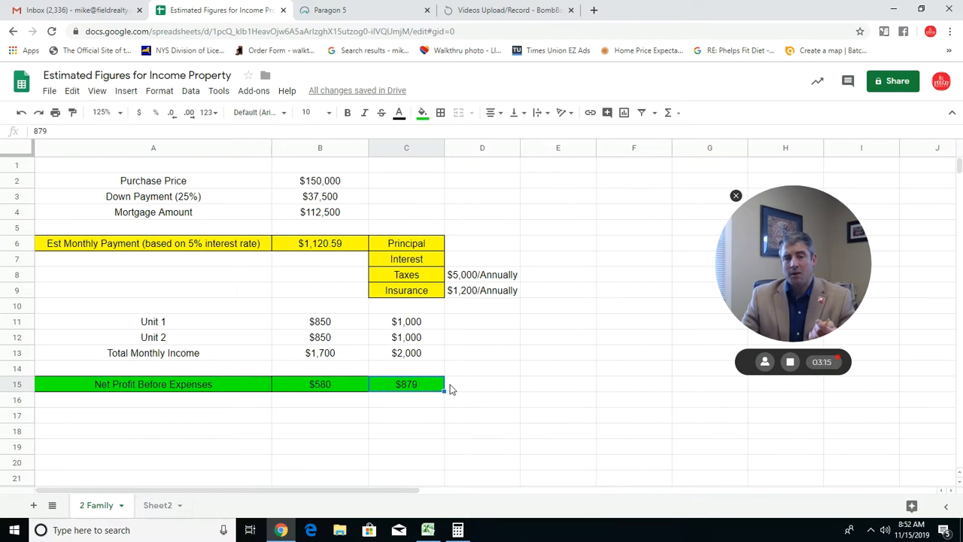
mouse_move(414, 331)
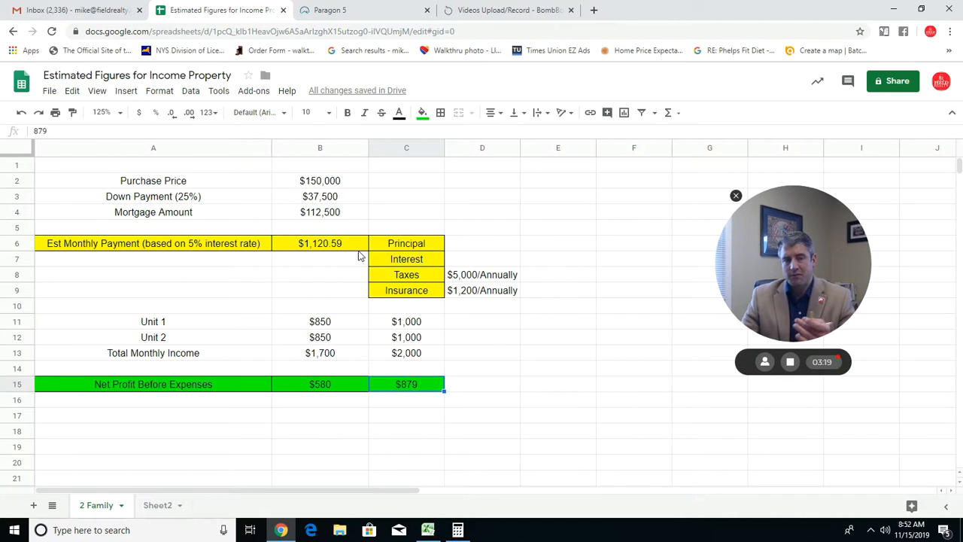
mouse_move(158, 76)
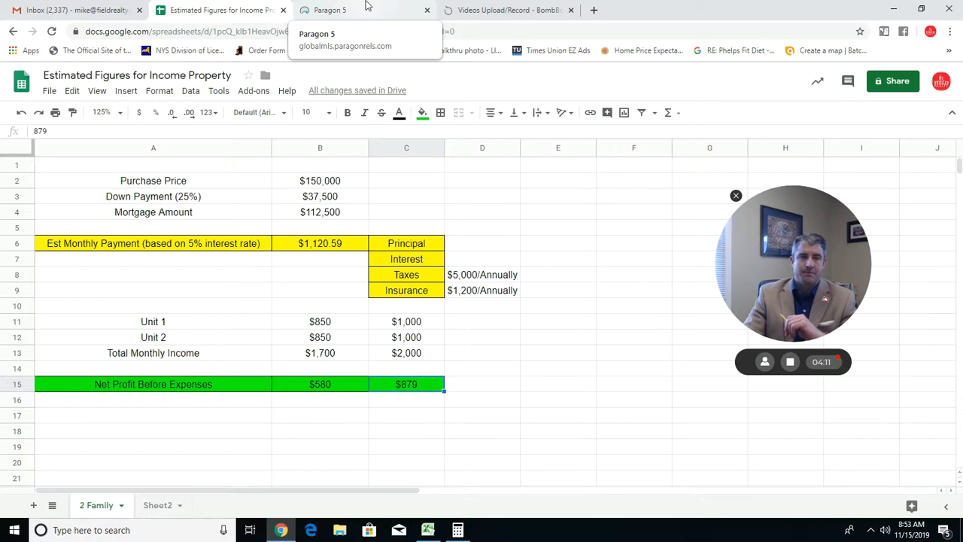
Step: Switch to MLS and open the full report and photo gallery for listing 201834746
left_click(330, 10)
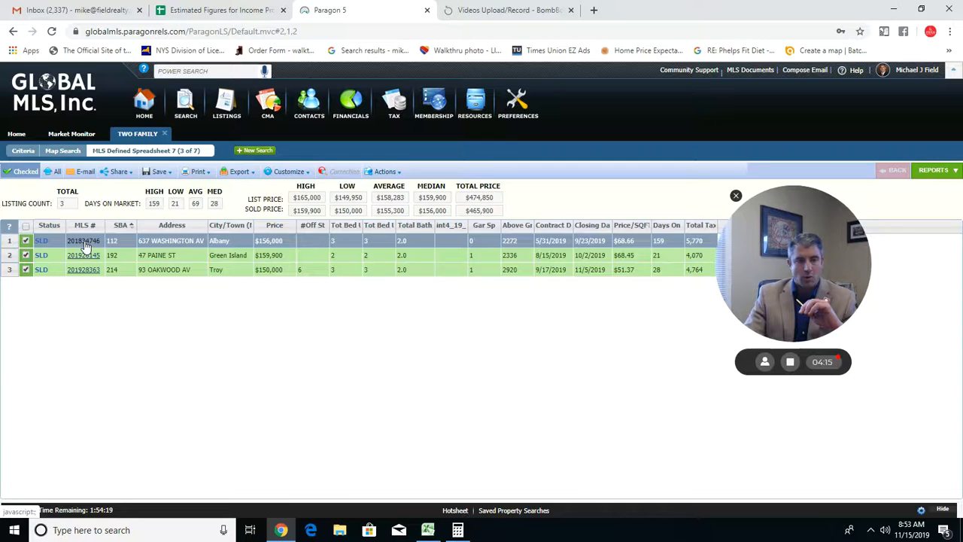
left_click(83, 240)
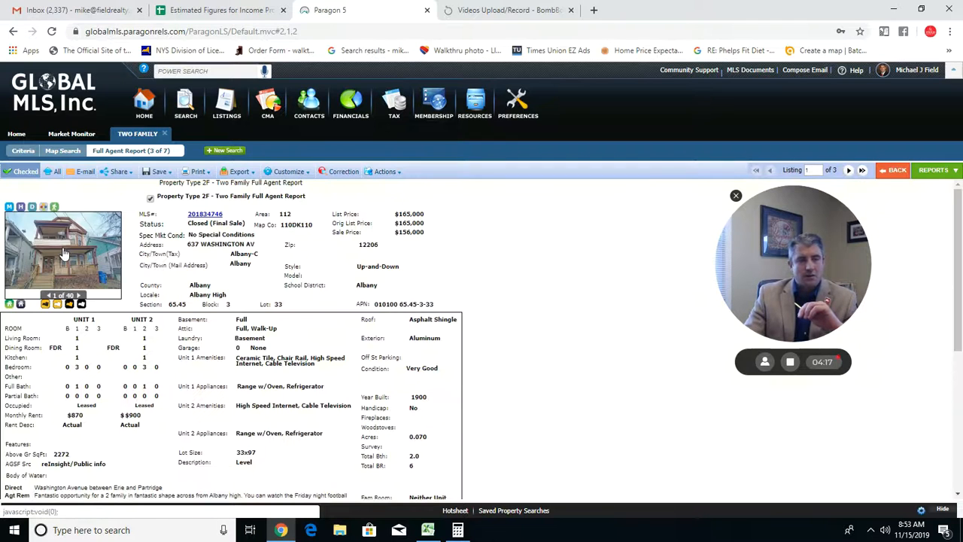
left_click(62, 252)
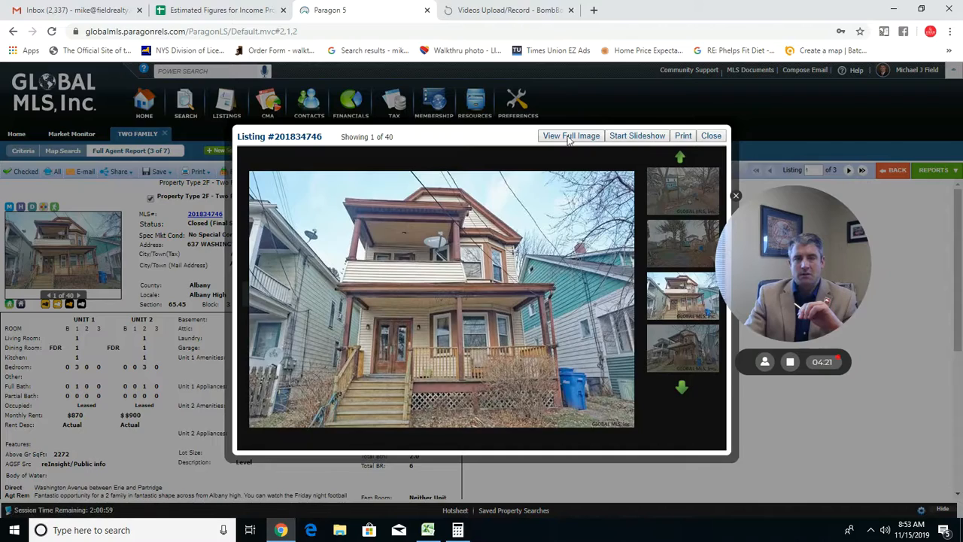
left_click(710, 136)
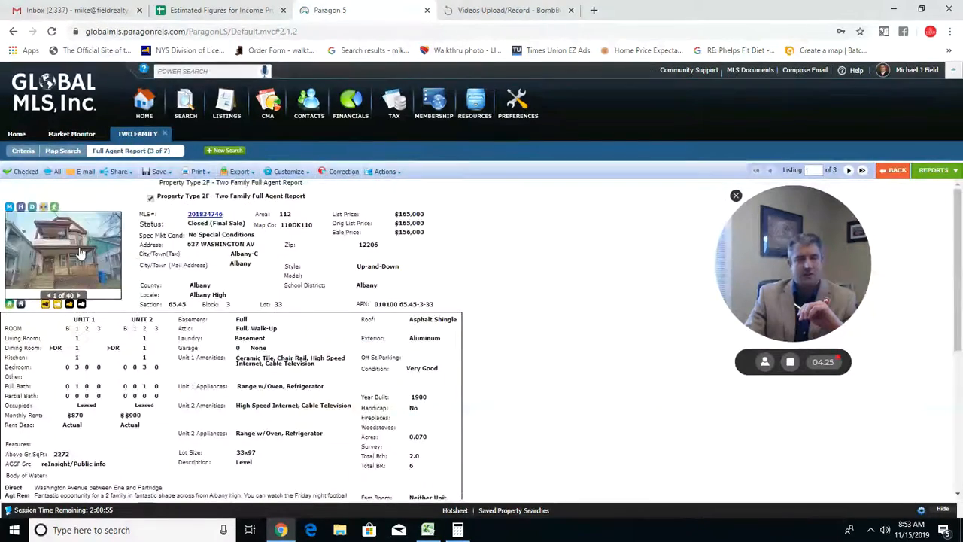
left_click(63, 252)
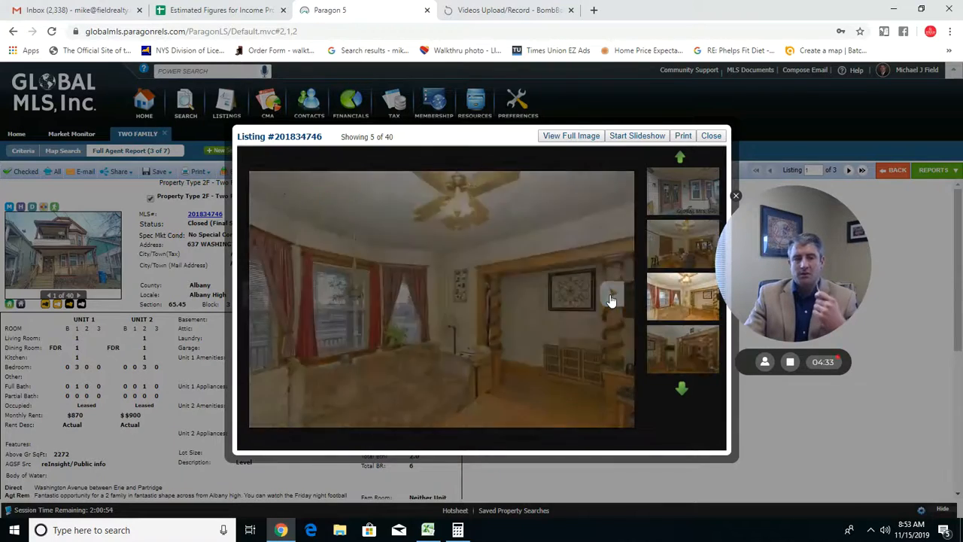
Step: Browse five photos of 637 Washington Av, then close the gallery
left_click(612, 293)
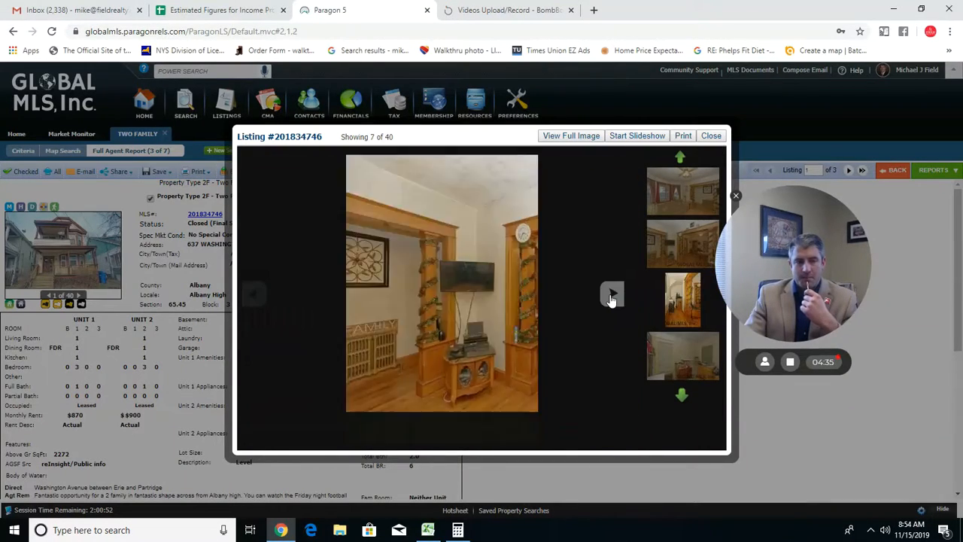
left_click(611, 294)
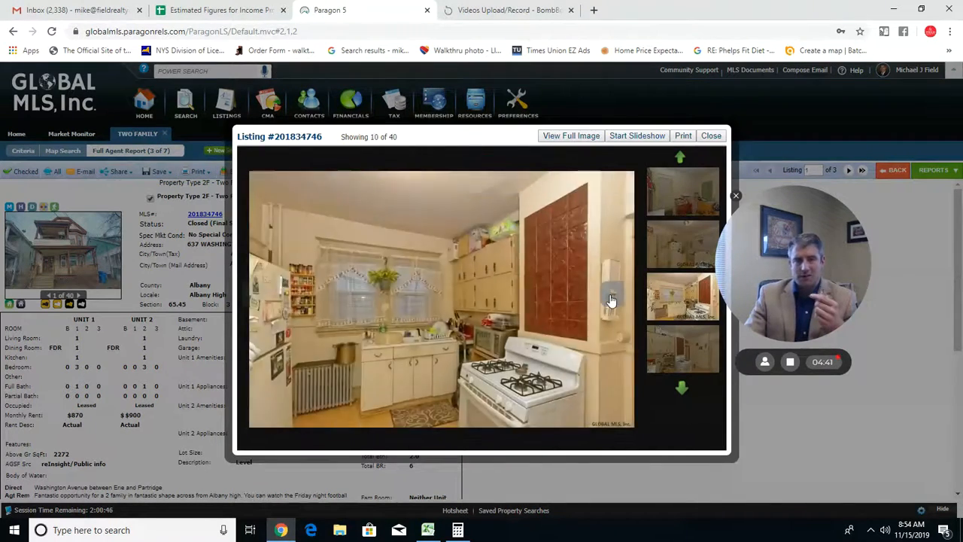
left_click(611, 294)
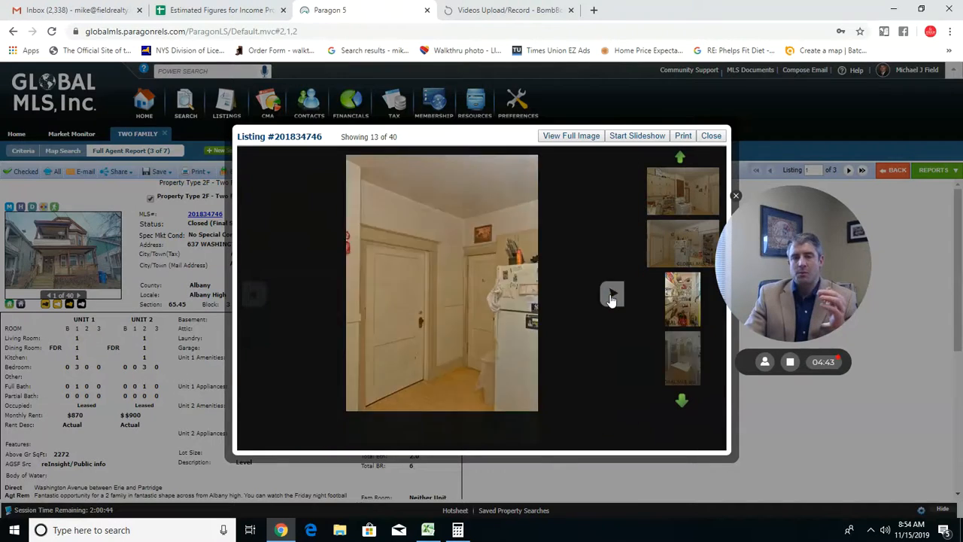
left_click(612, 294)
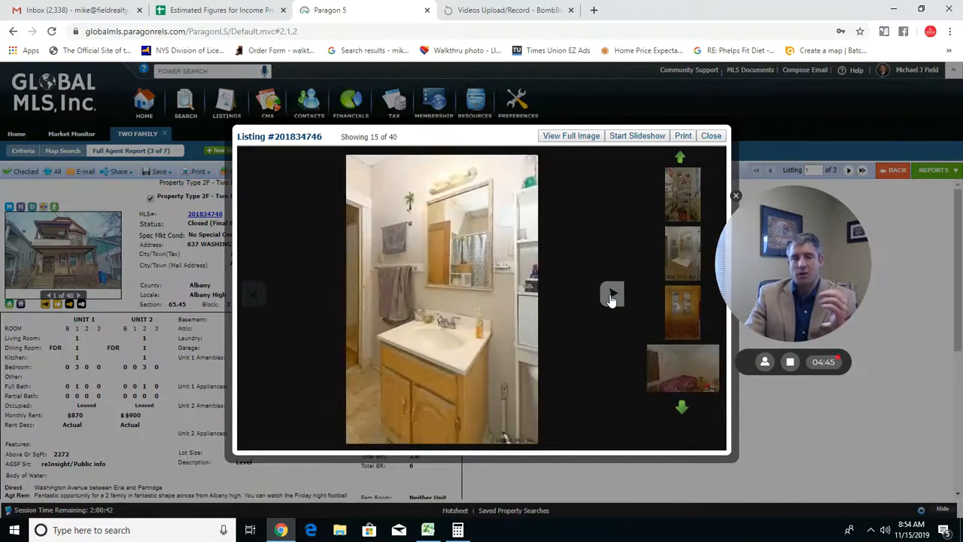
left_click(611, 294)
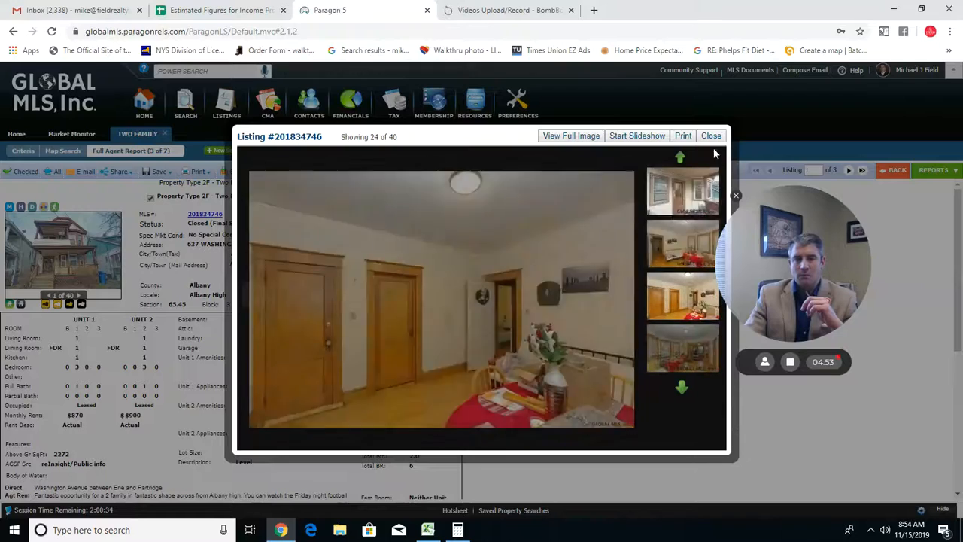
left_click(710, 136)
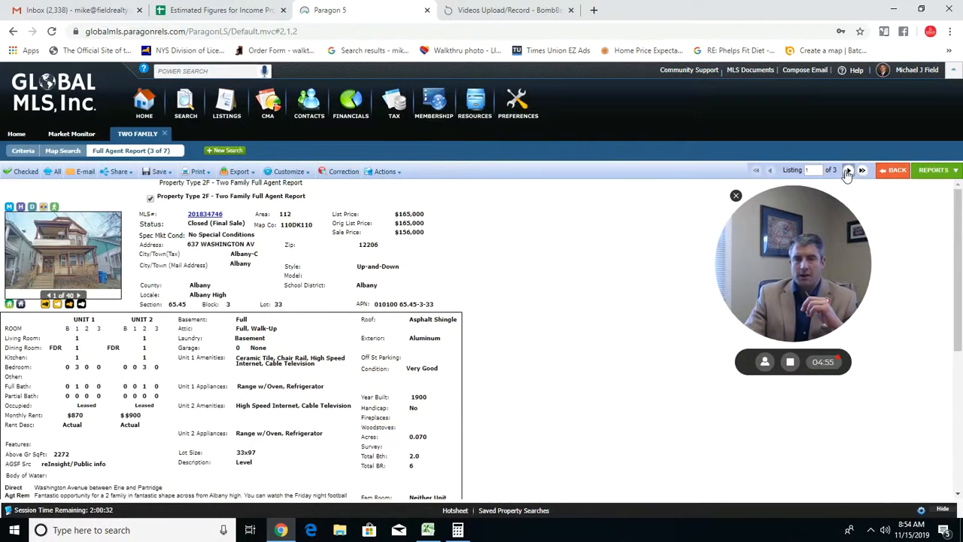
Step: Advance to 47 Paine St, view three of its photos, and close the gallery
left_click(849, 169)
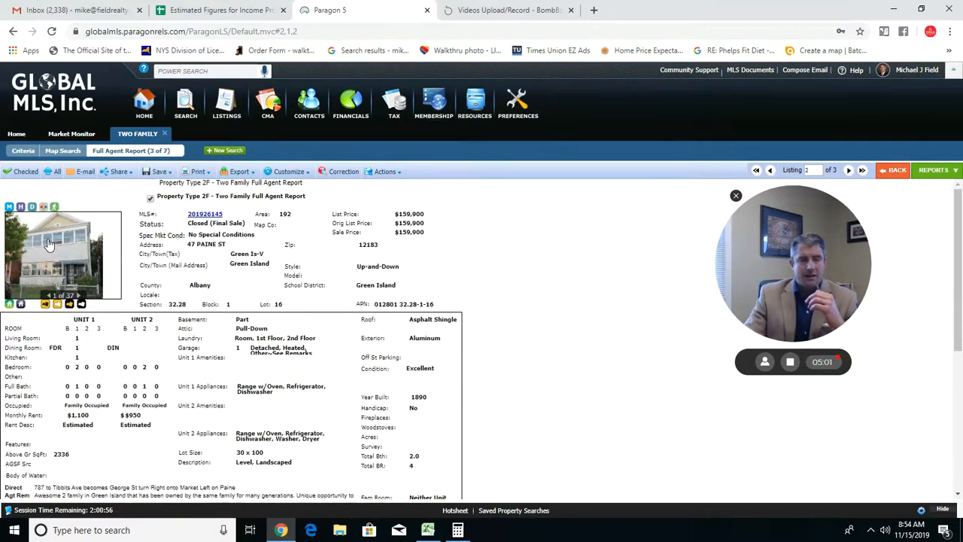
left_click(62, 252)
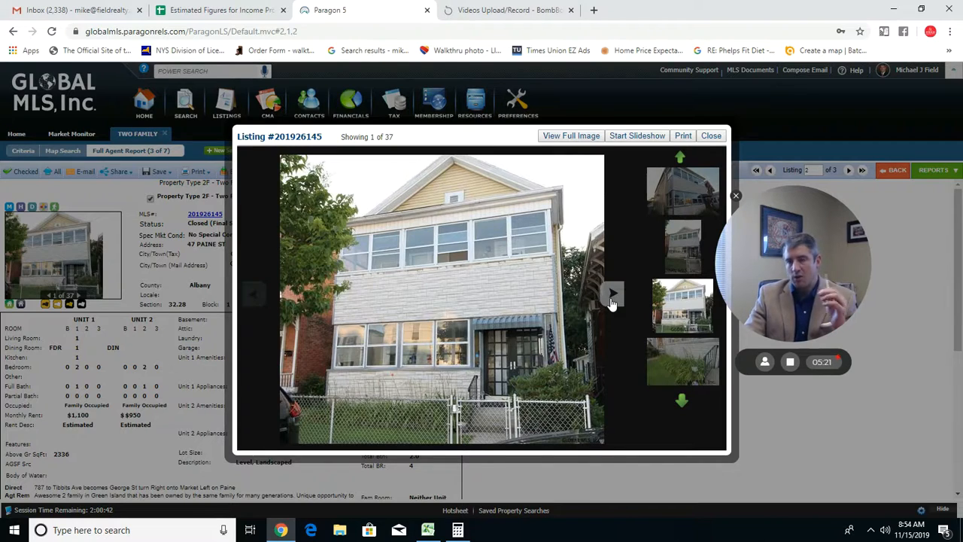
left_click(613, 293)
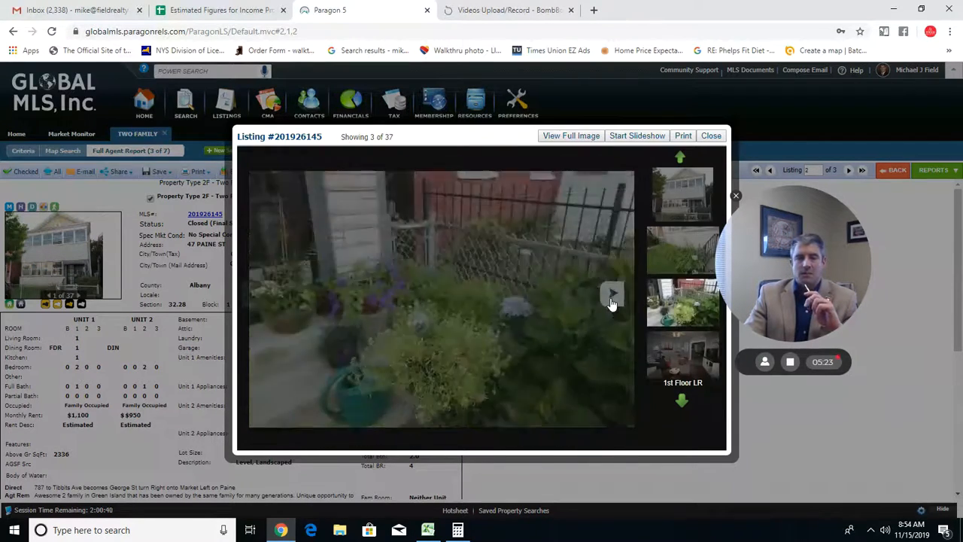
left_click(612, 294)
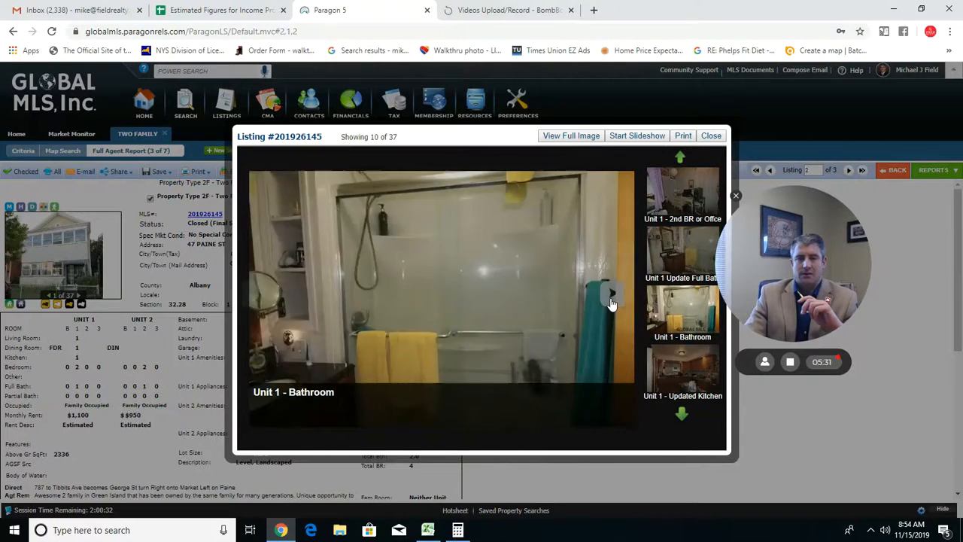
left_click(611, 294)
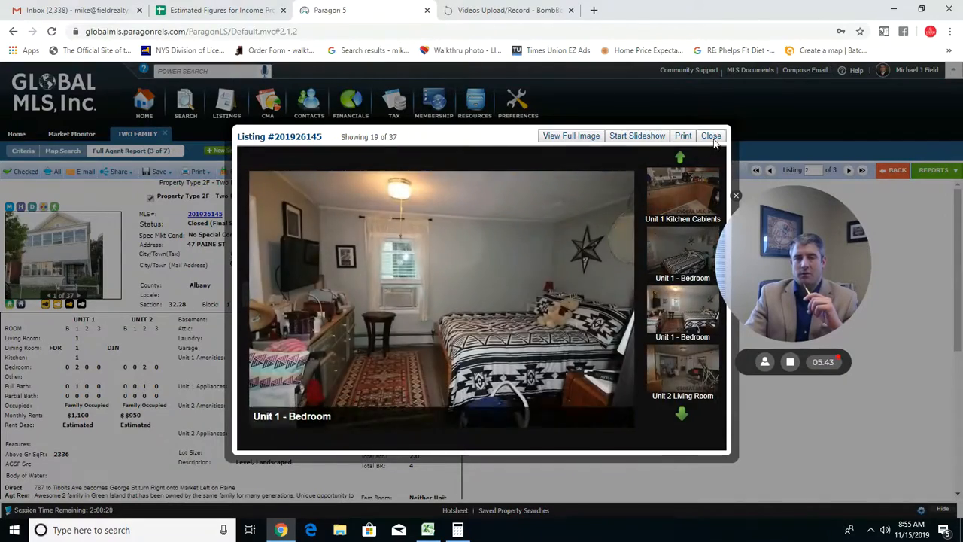
left_click(711, 136)
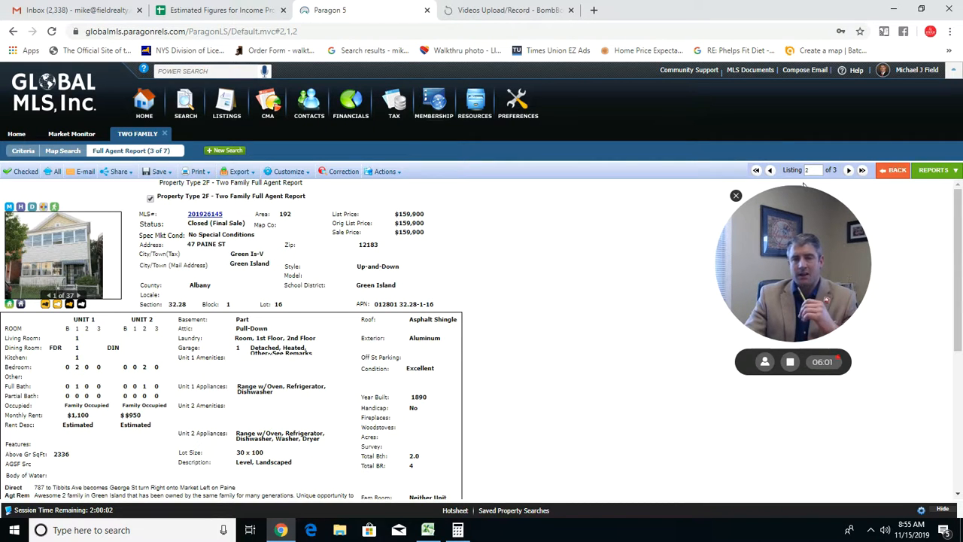
left_click(849, 170)
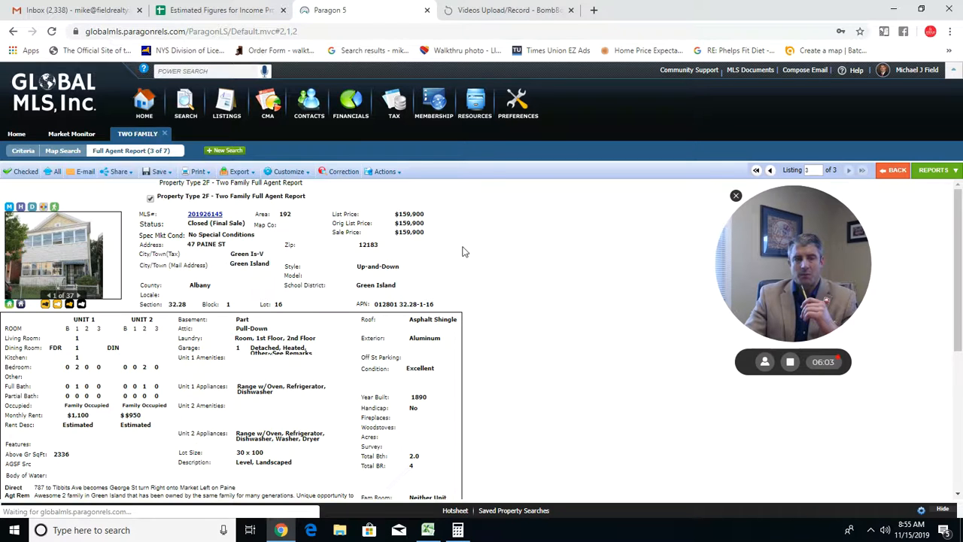
left_click(862, 170)
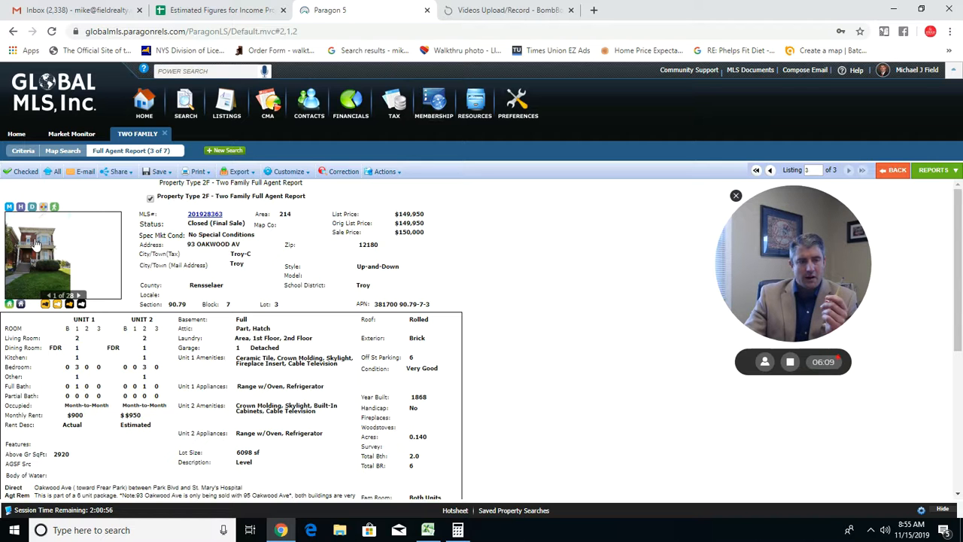
left_click(38, 252)
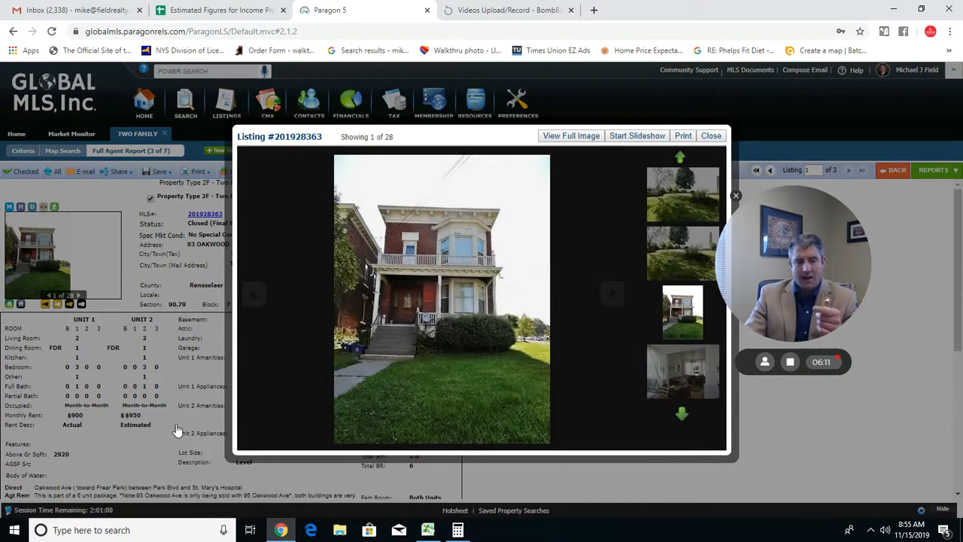
mouse_move(601, 173)
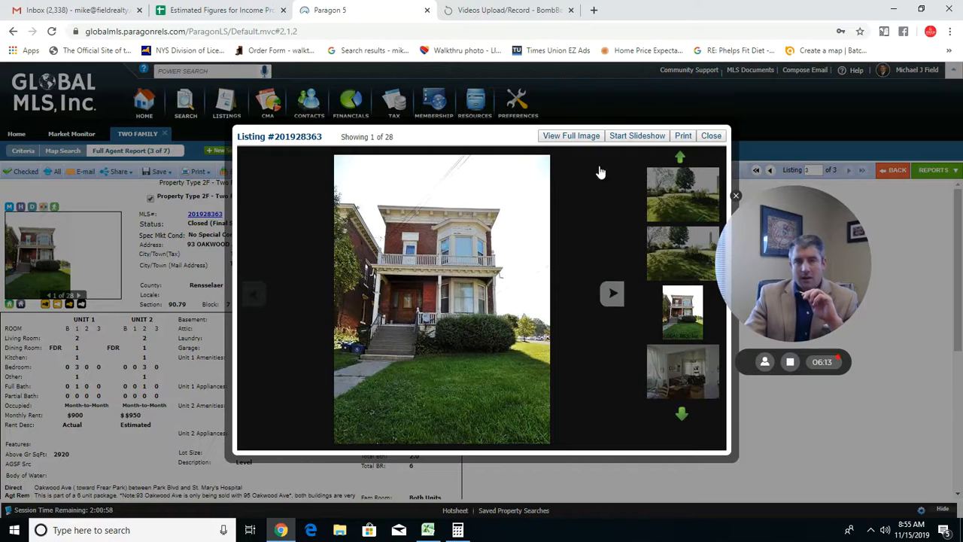
left_click(711, 135)
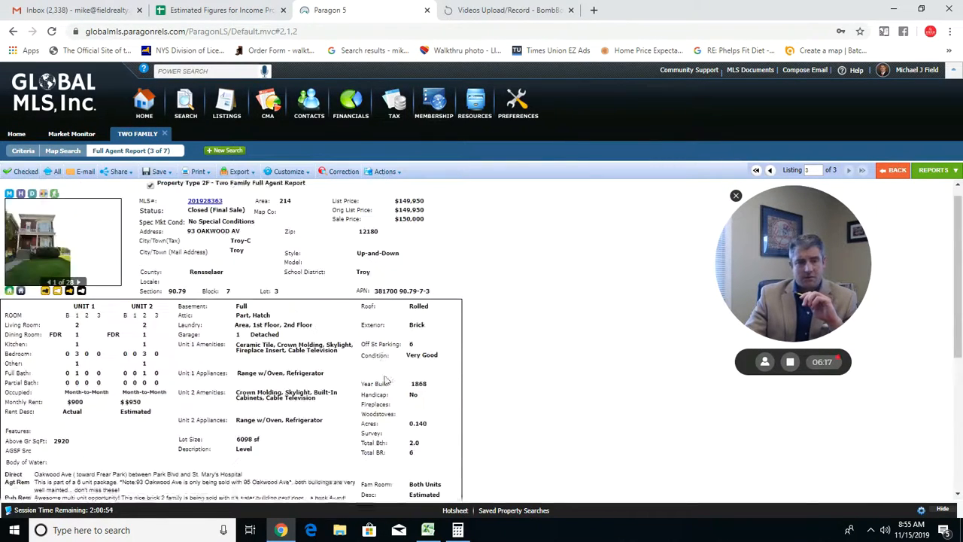
left_click(62, 241)
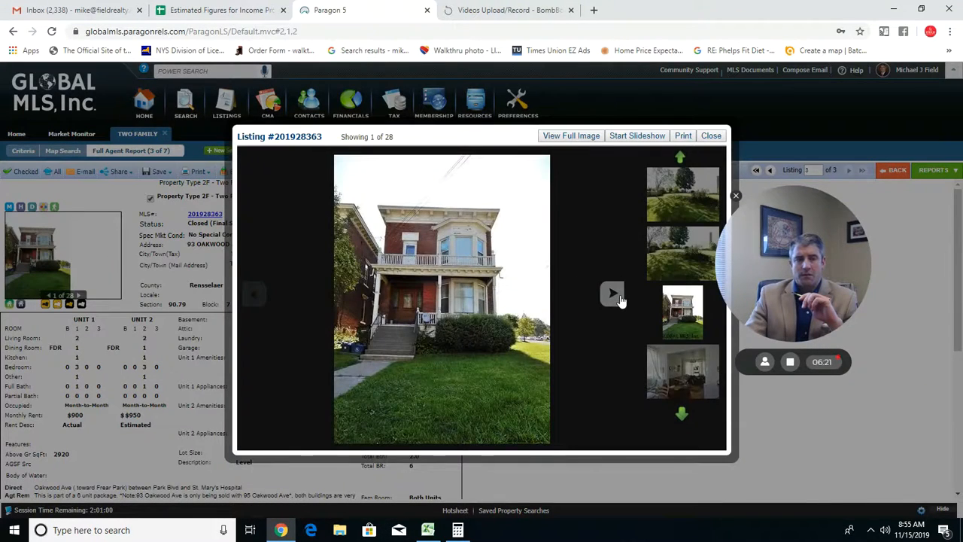
Step: Browse seven Oakwood Av photos, close the gallery, and return to the income spreadsheet
left_click(612, 294)
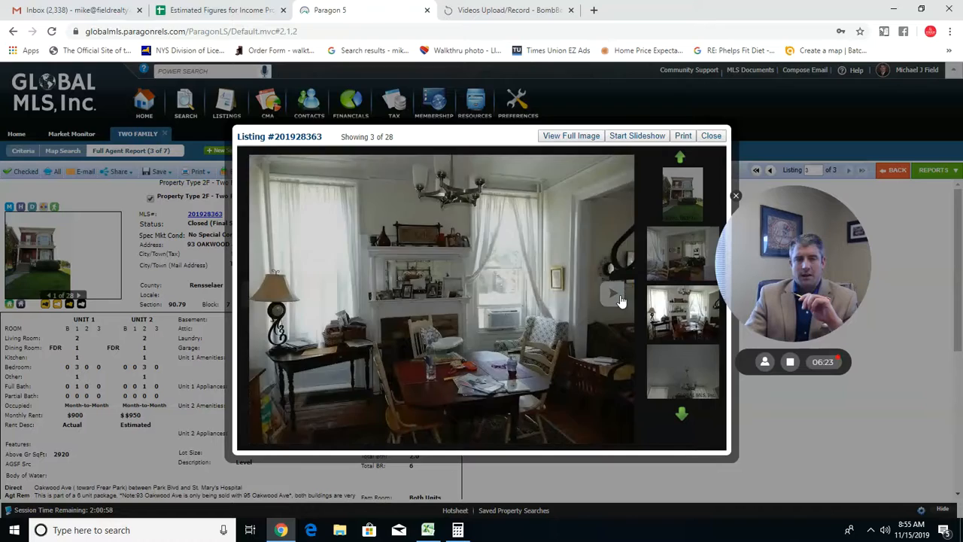
left_click(613, 294)
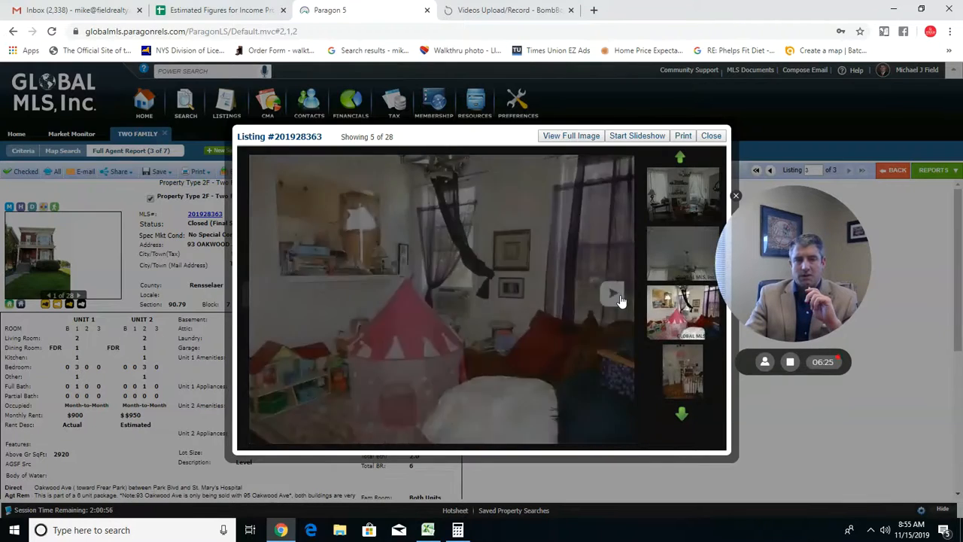
left_click(613, 294)
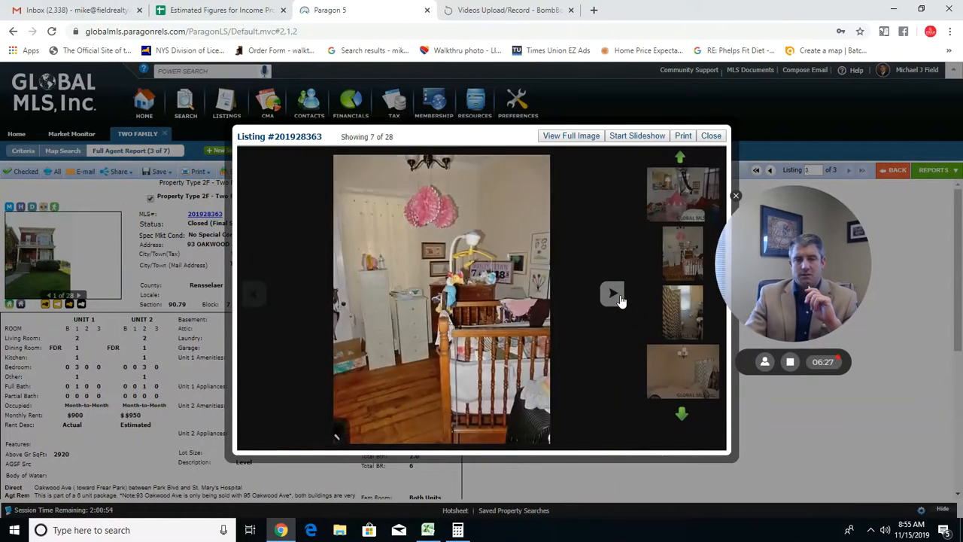
left_click(612, 293)
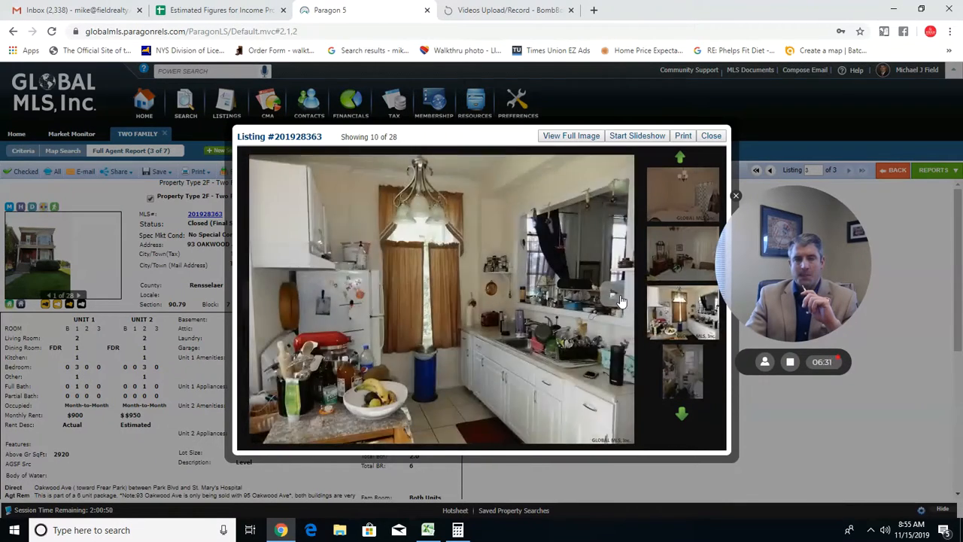
left_click(613, 294)
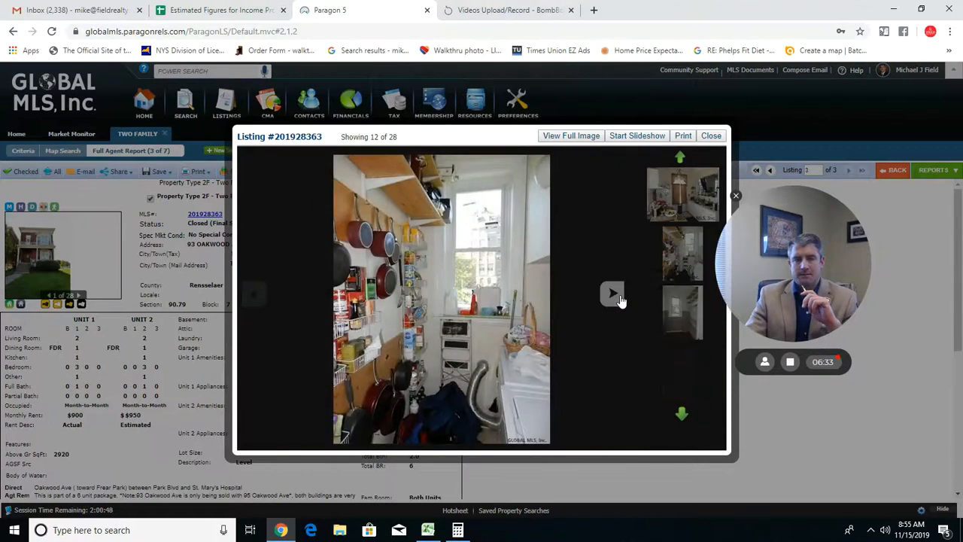
left_click(612, 294)
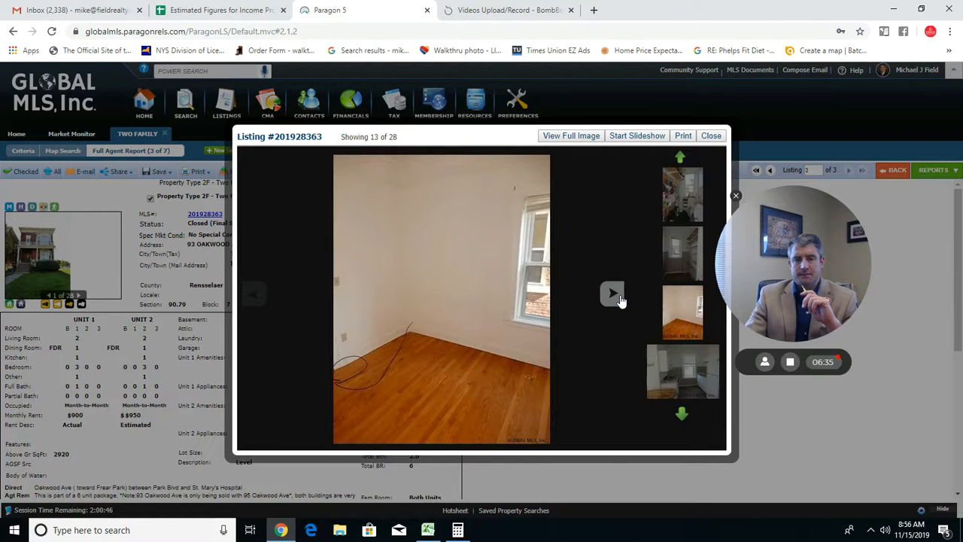
left_click(613, 293)
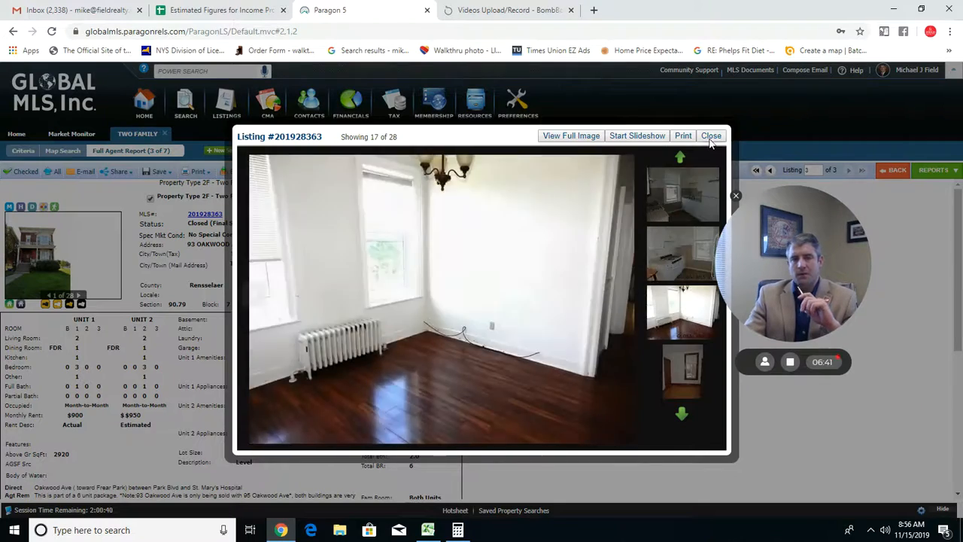
left_click(711, 136)
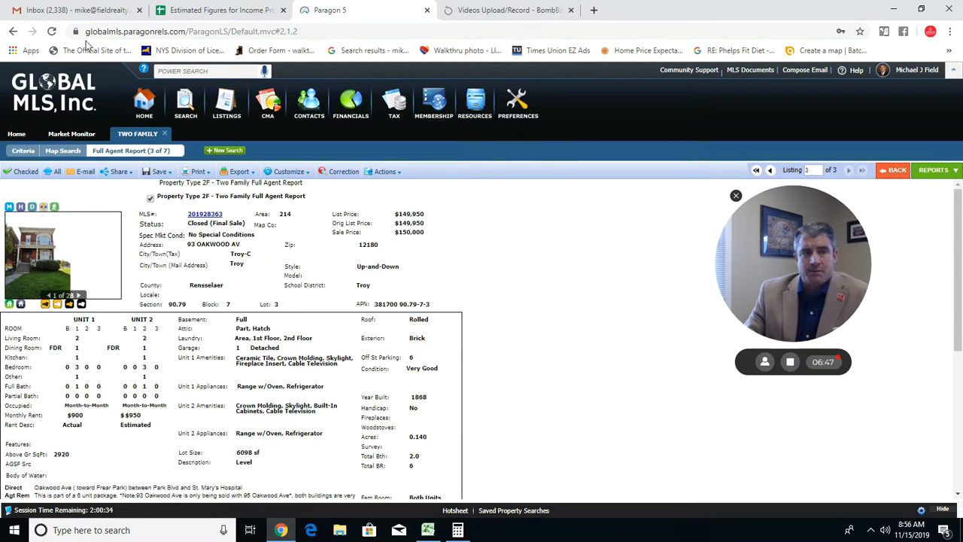
left_click(218, 9)
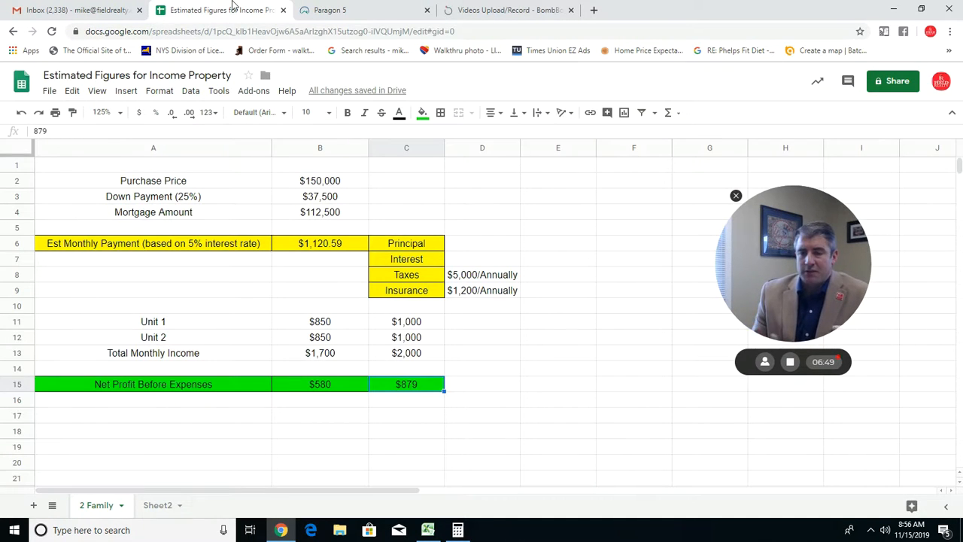